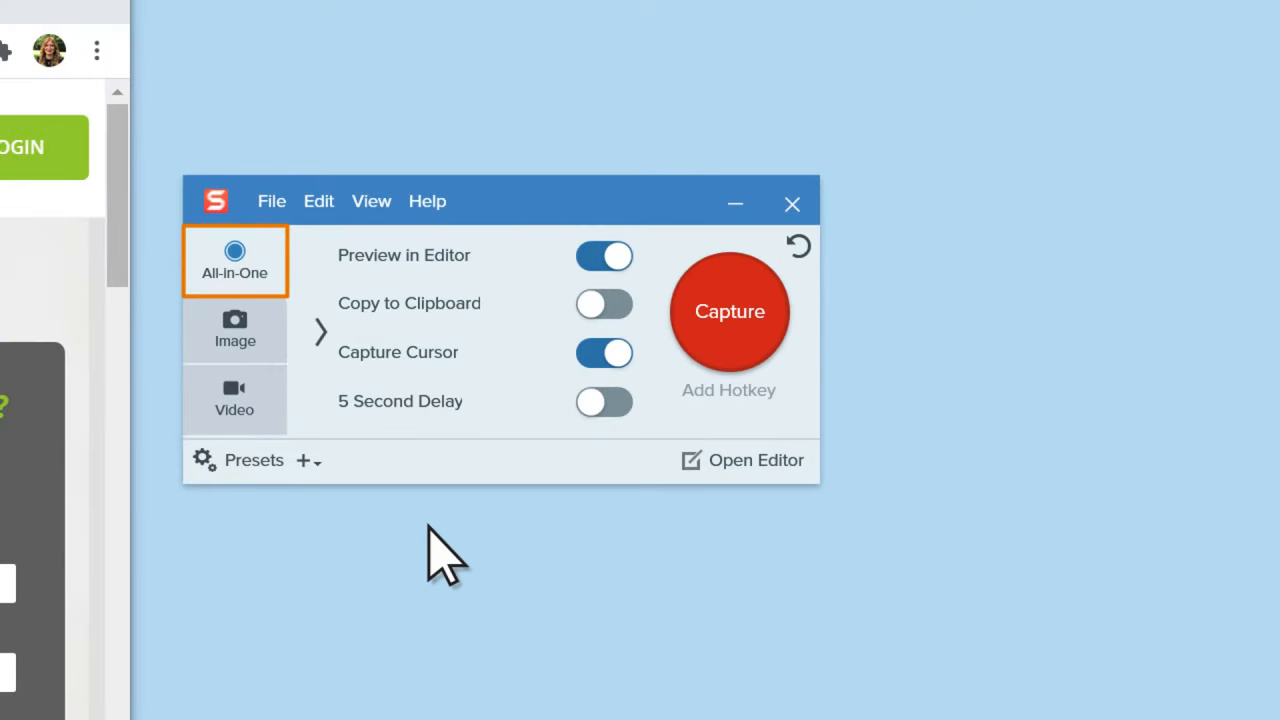
pyautogui.moveTo(585, 470)
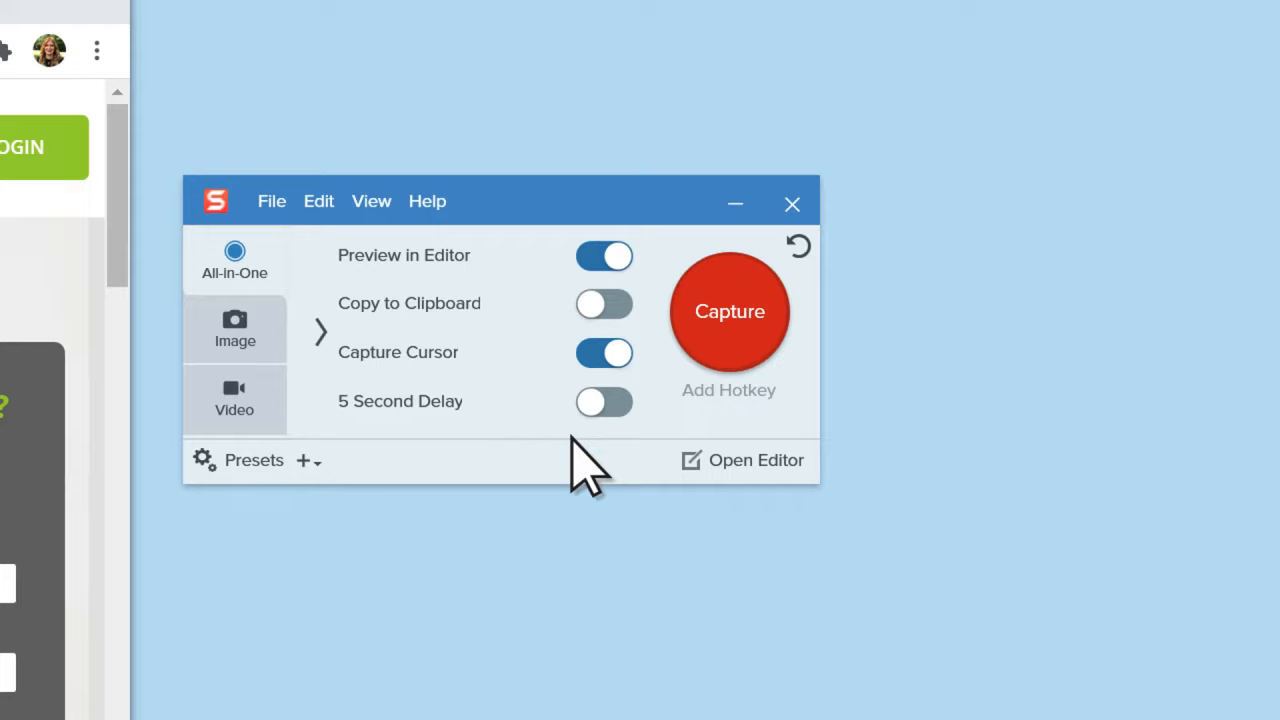
pyautogui.moveTo(745, 375)
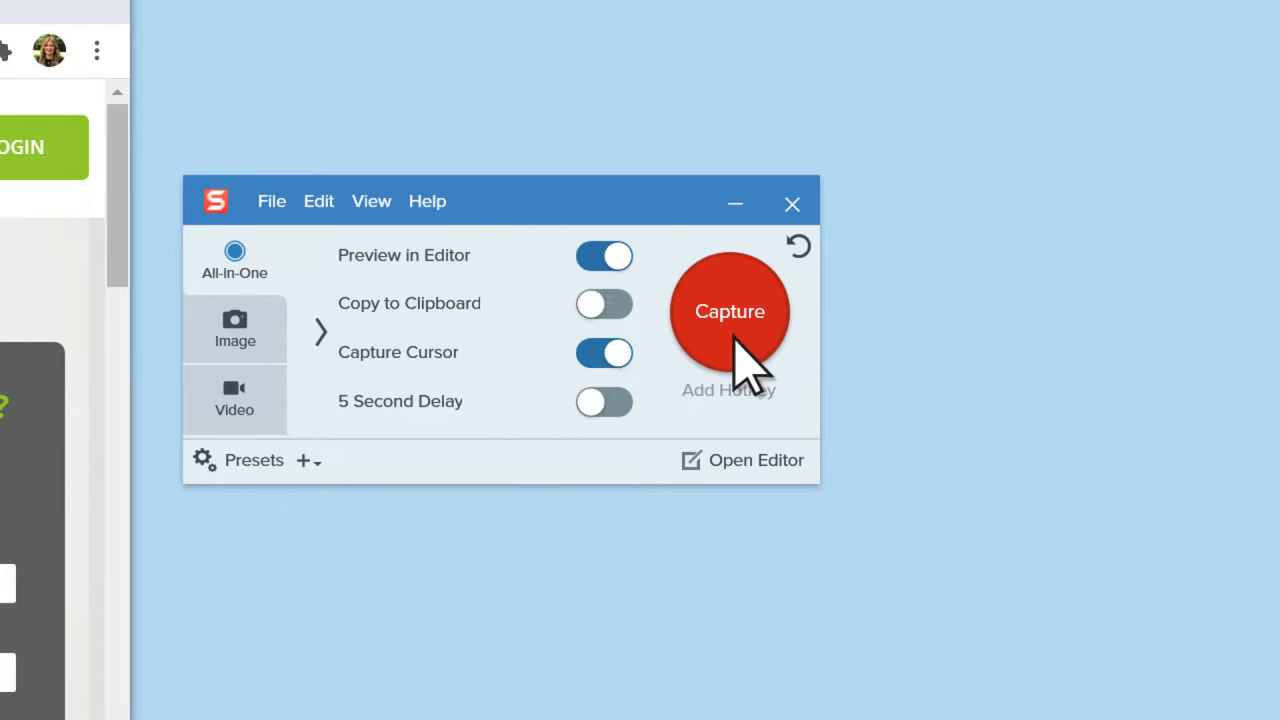
# Start an All-in-One capture over the Fidelity Holdings web page
pyautogui.click(729, 311)
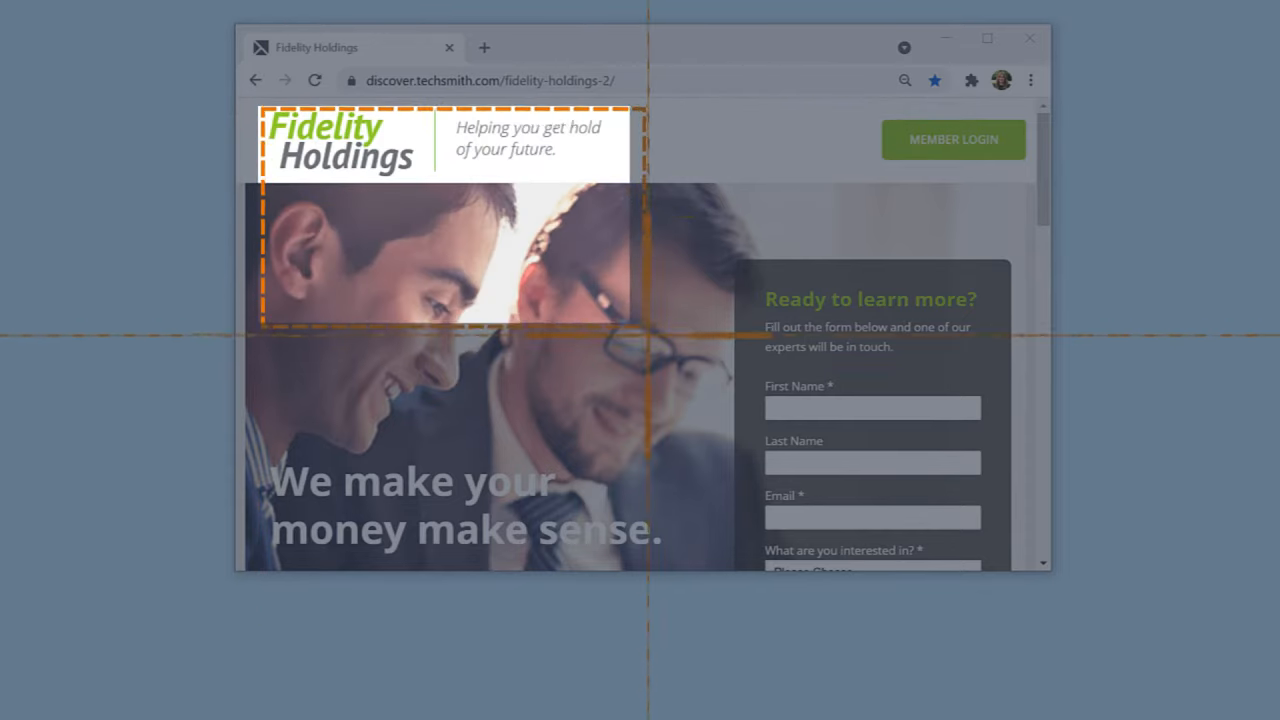
# Drag a capture region around the Fidelity Holdings page content
pyautogui.moveTo(645, 320); pyautogui.dragTo(1043, 558)
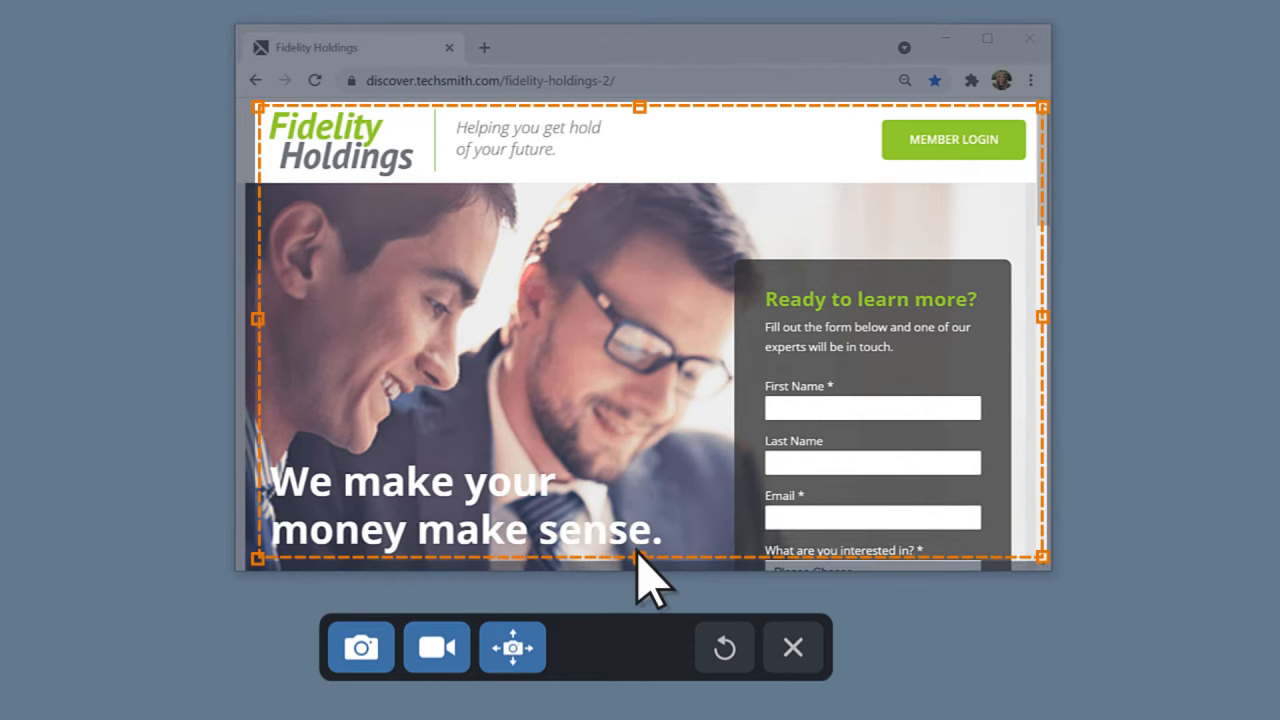
pyautogui.moveTo(1043, 320)
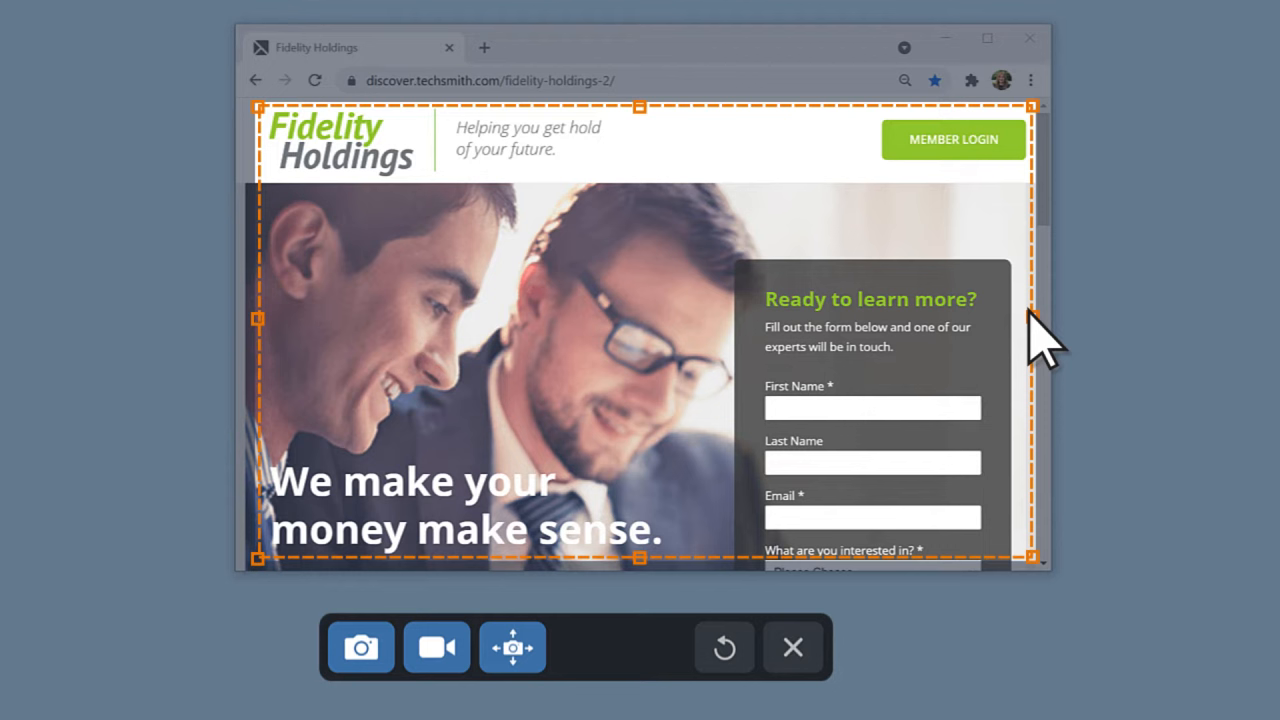
pyautogui.moveTo(940, 410)
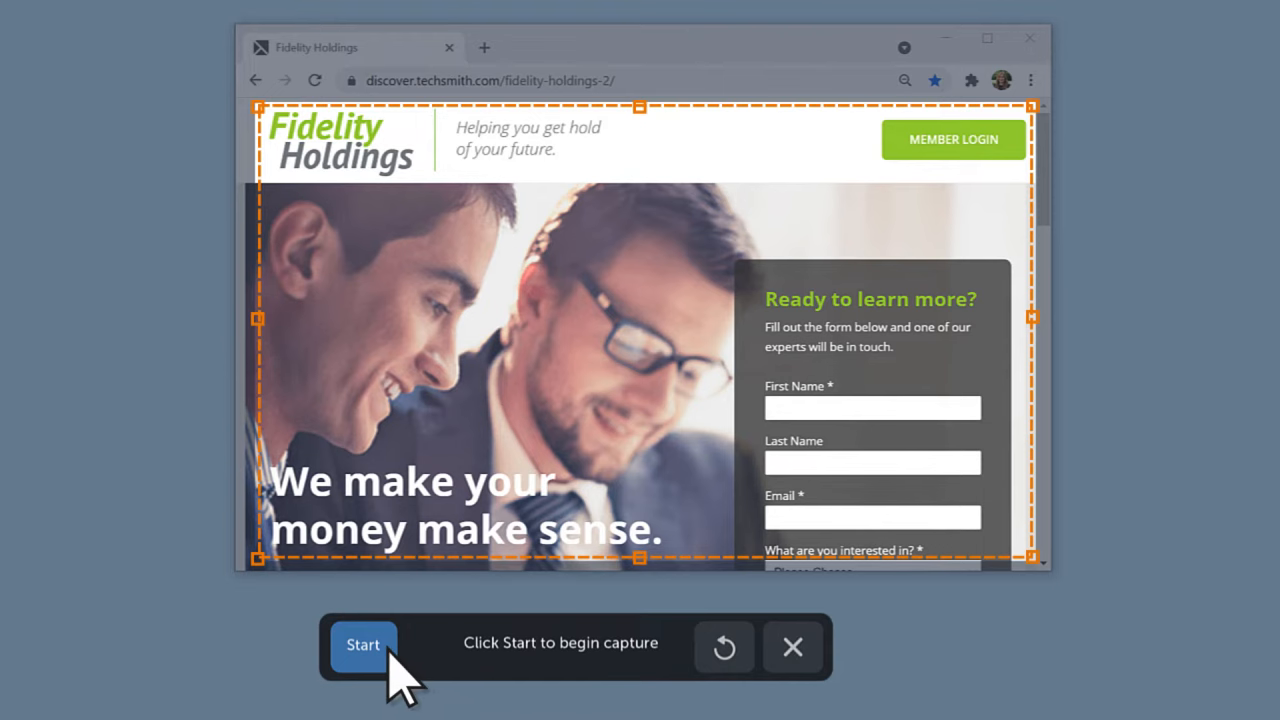
# Record a panoramic capture scrolling down to The Fidelity Holdings Advantage section, then stop
pyautogui.click(362, 644)
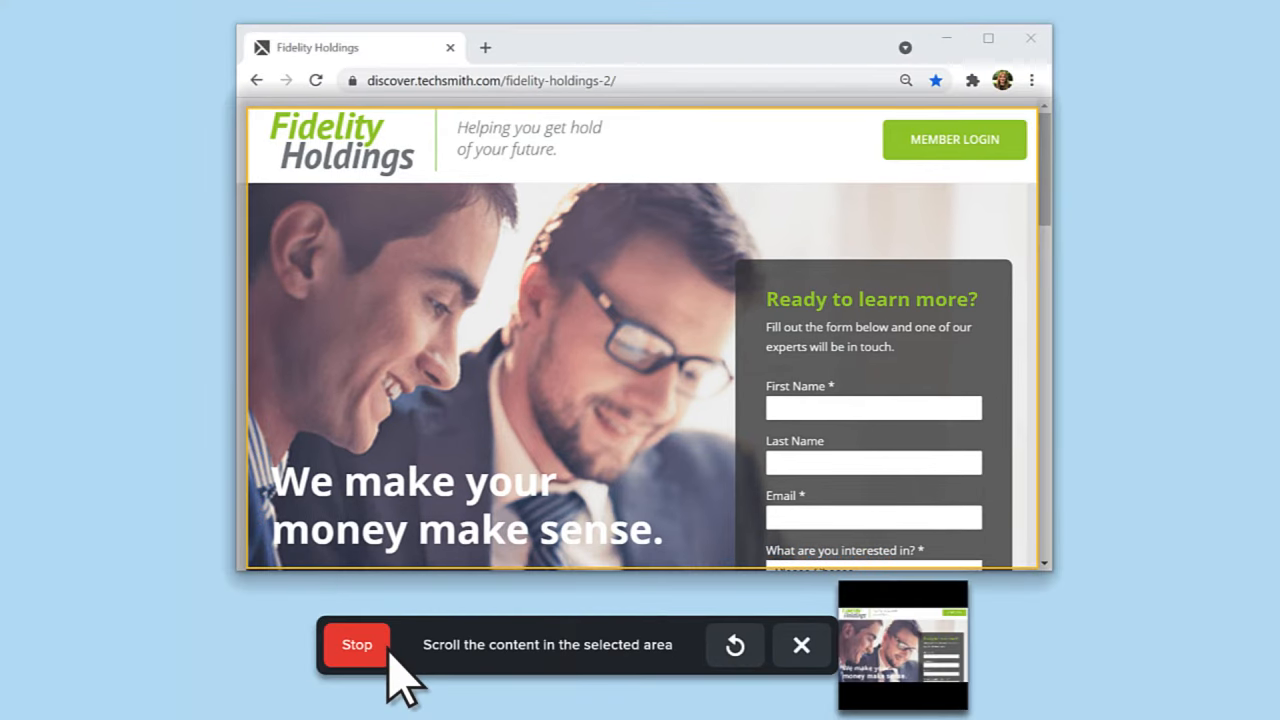
pyautogui.moveTo(1063, 205)
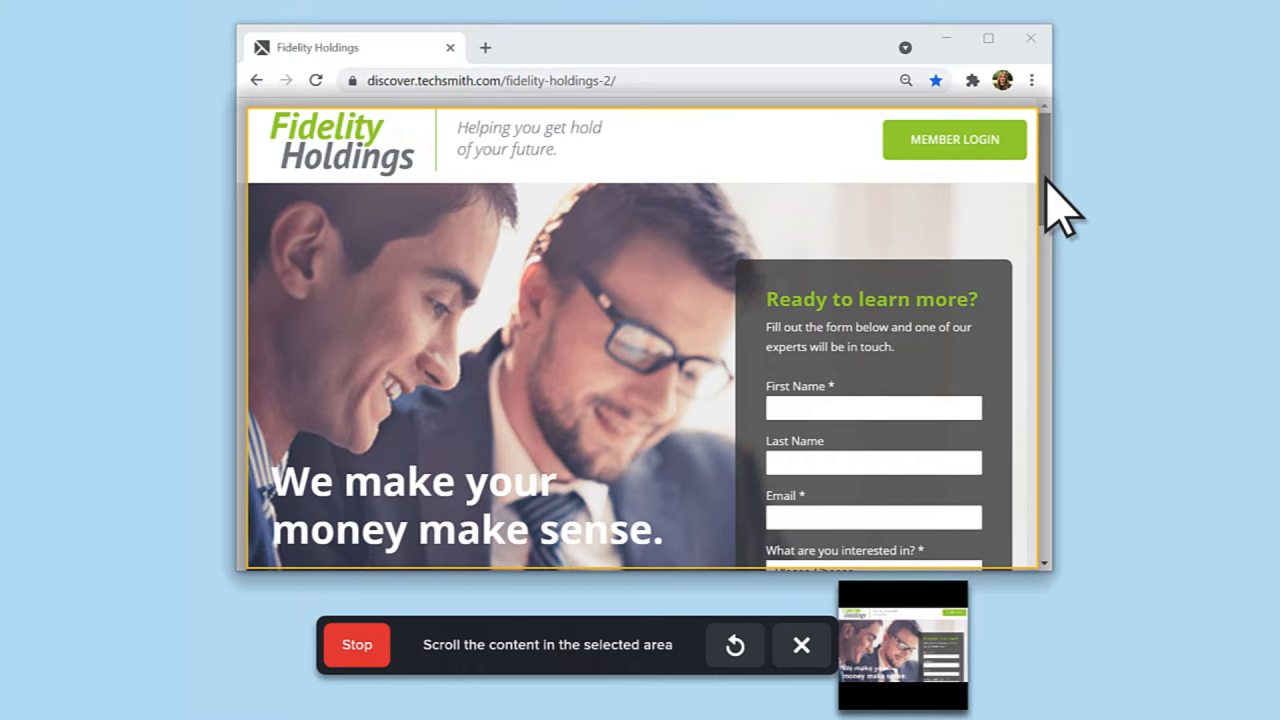
pyautogui.scroll(-3)
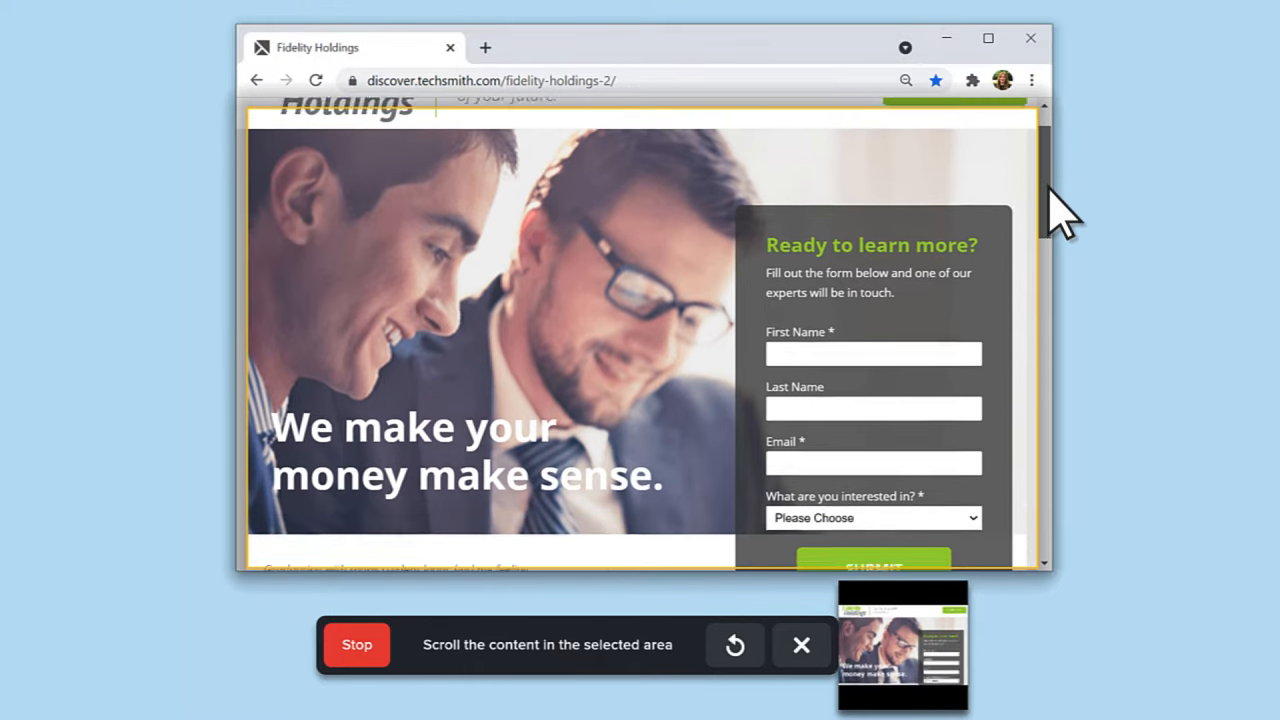
pyautogui.scroll(-3)
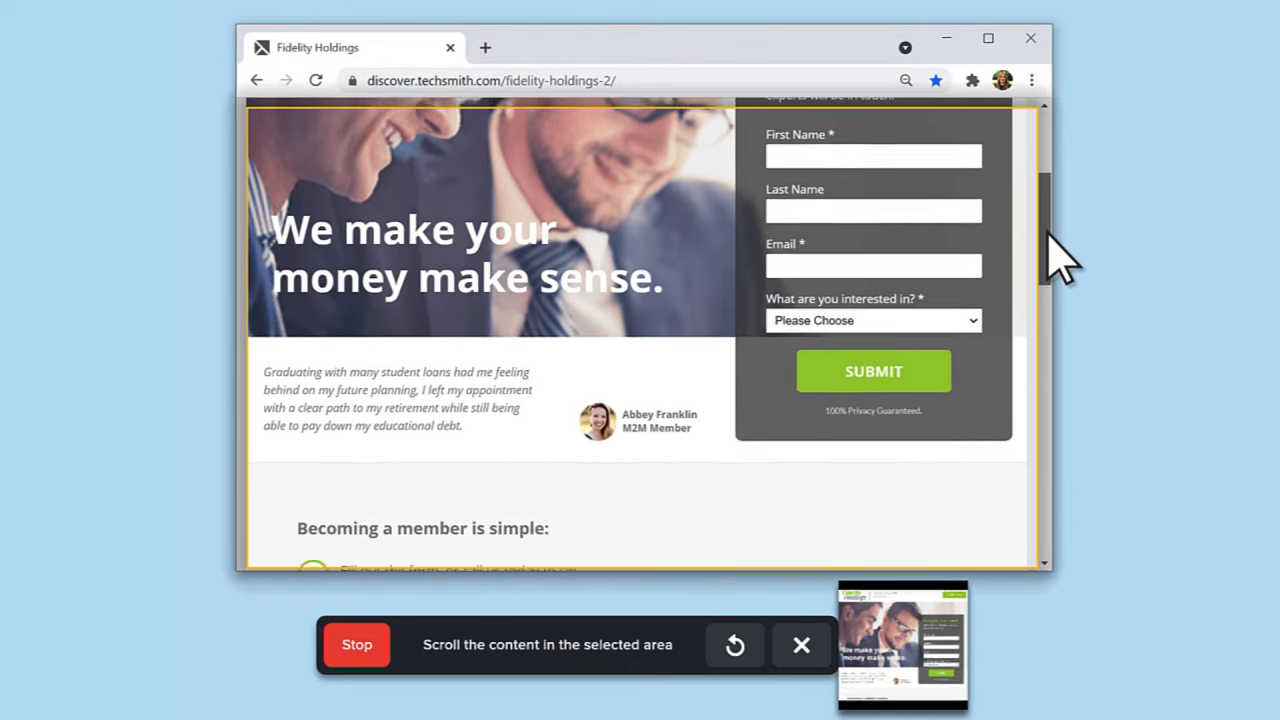
pyautogui.scroll(-3)
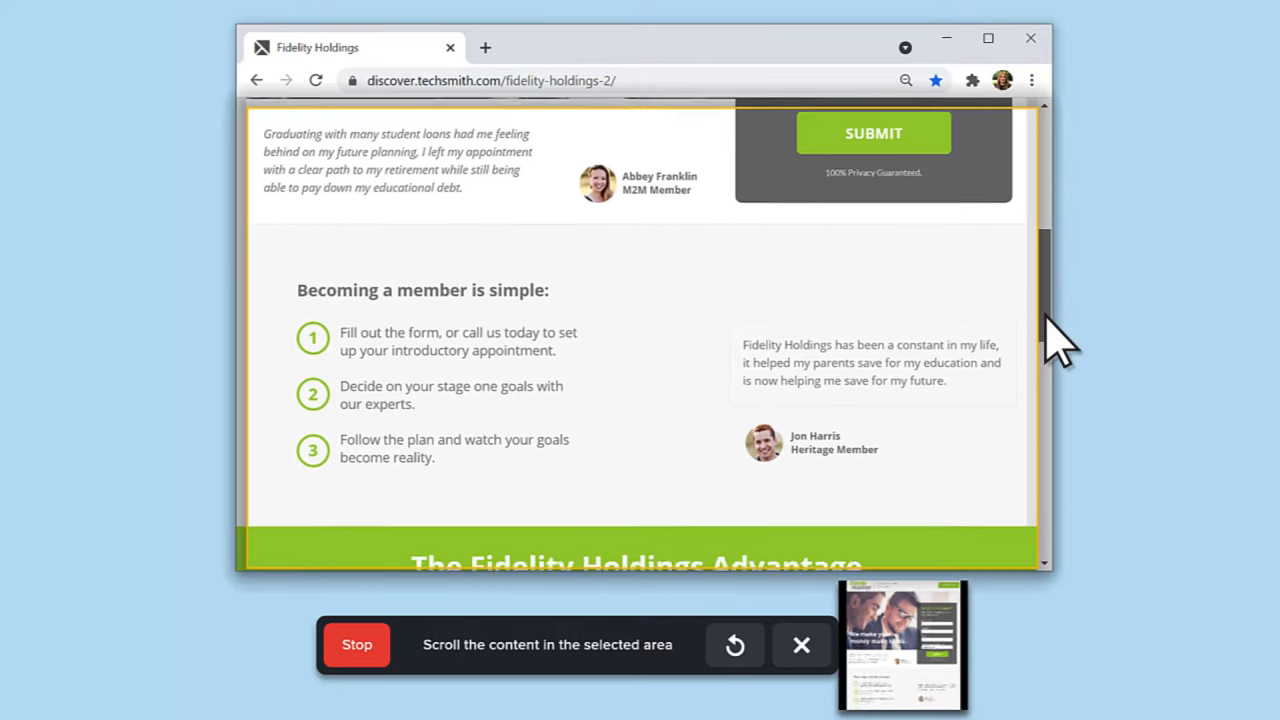
pyautogui.scroll(-3)
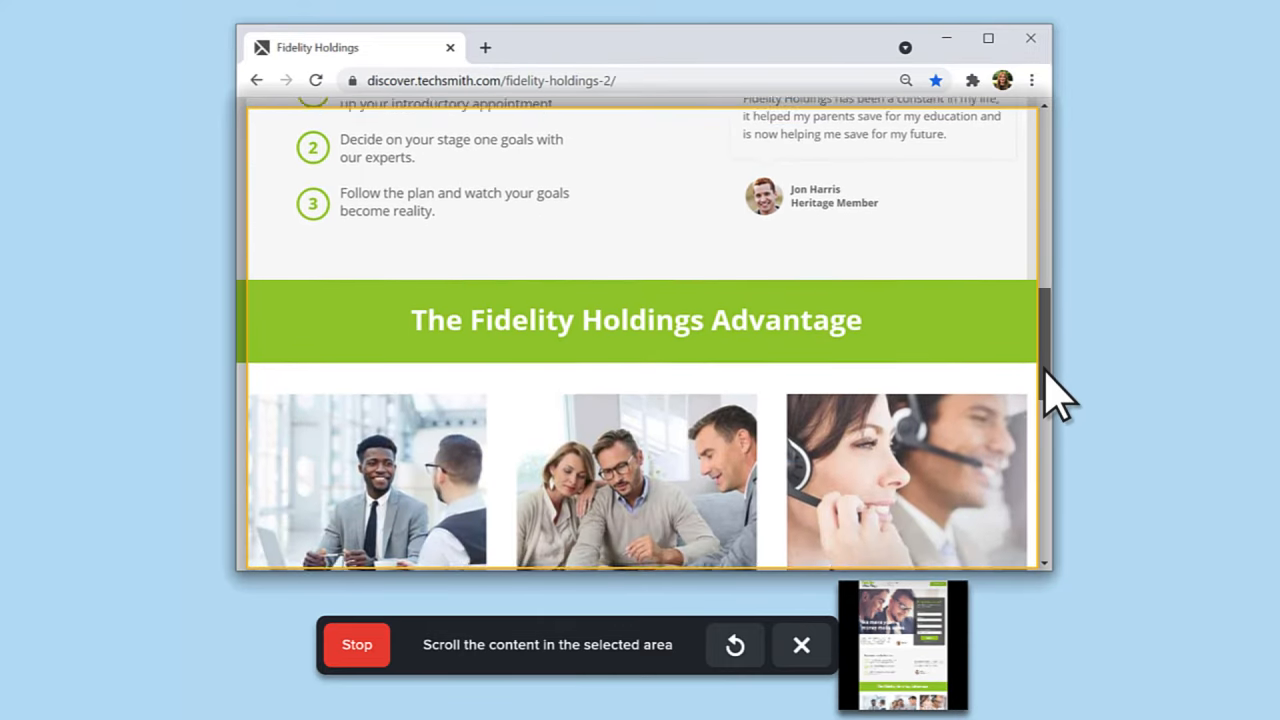
pyautogui.scroll(-3)
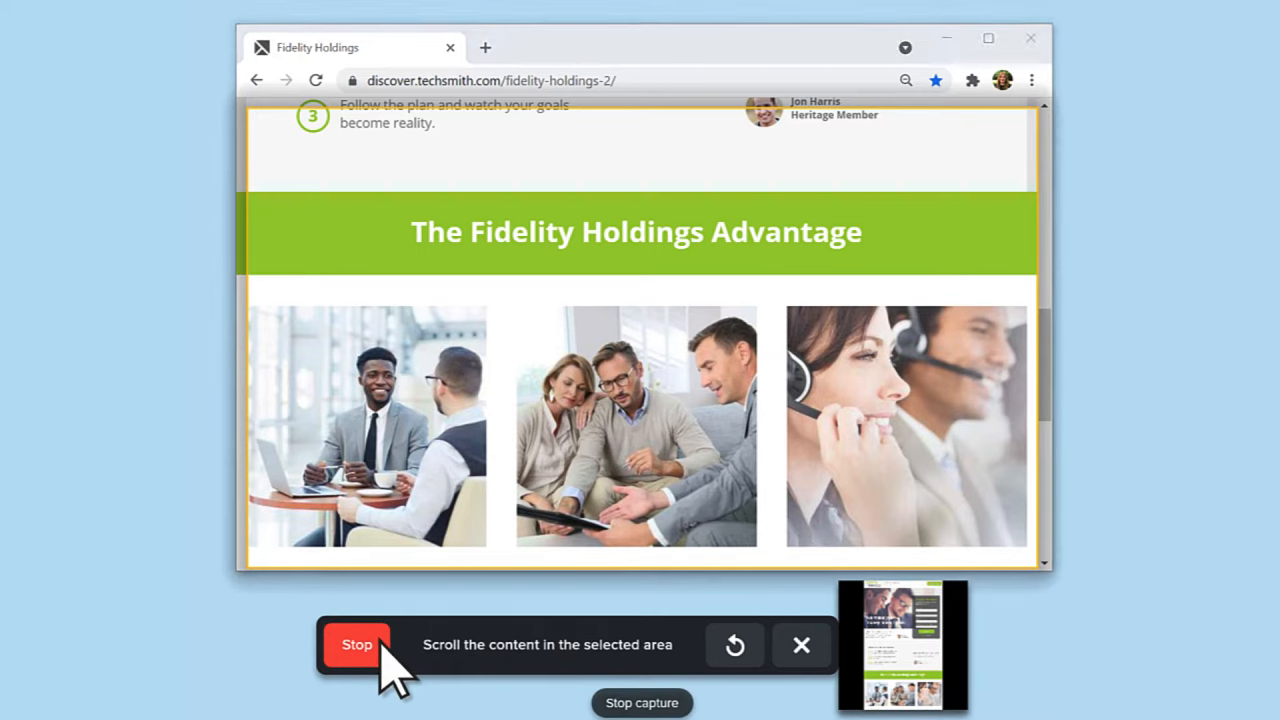
pyautogui.click(357, 644)
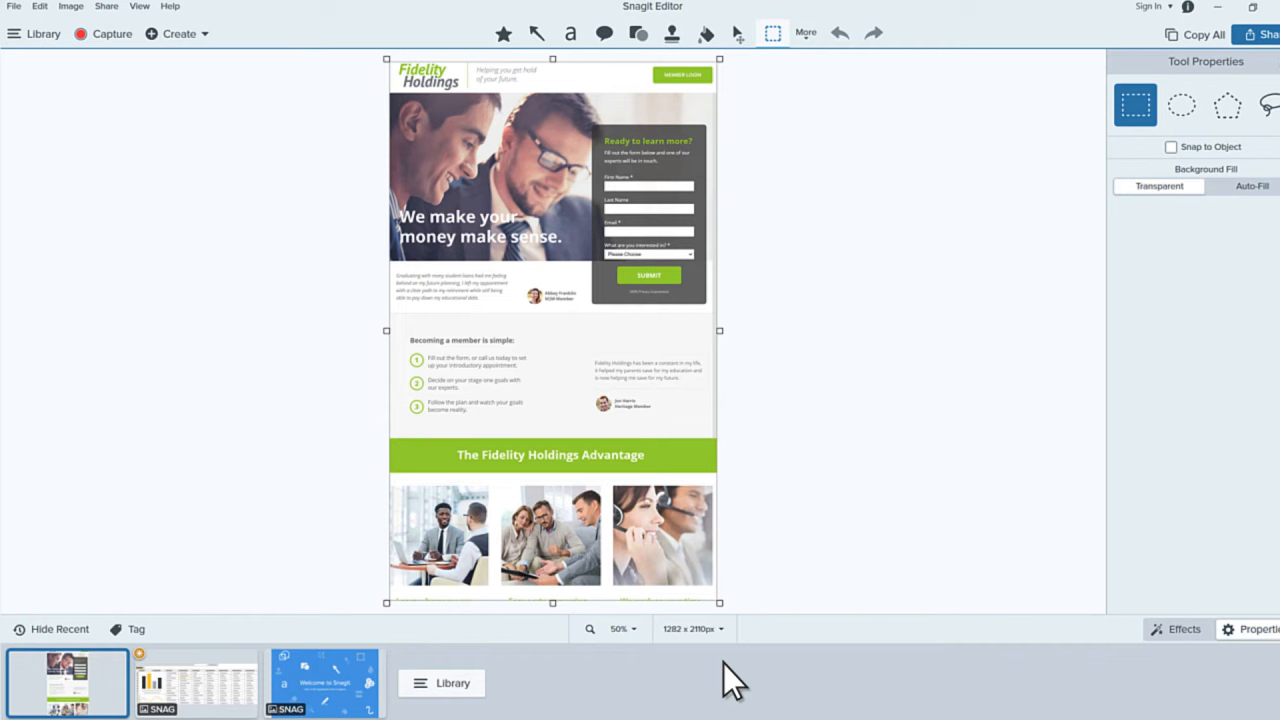
# Check the tall capture's zoom options in Snagit Editor, then close them
pyautogui.click(620, 629)
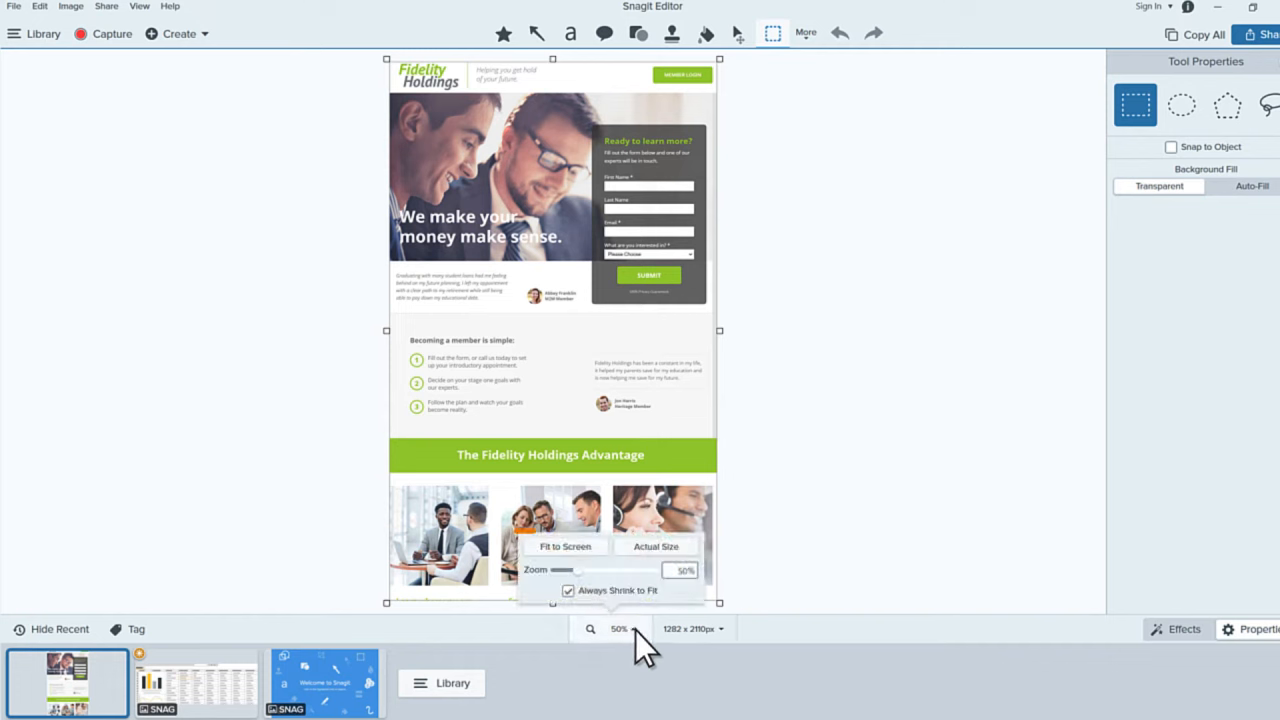
pyautogui.click(655, 546)
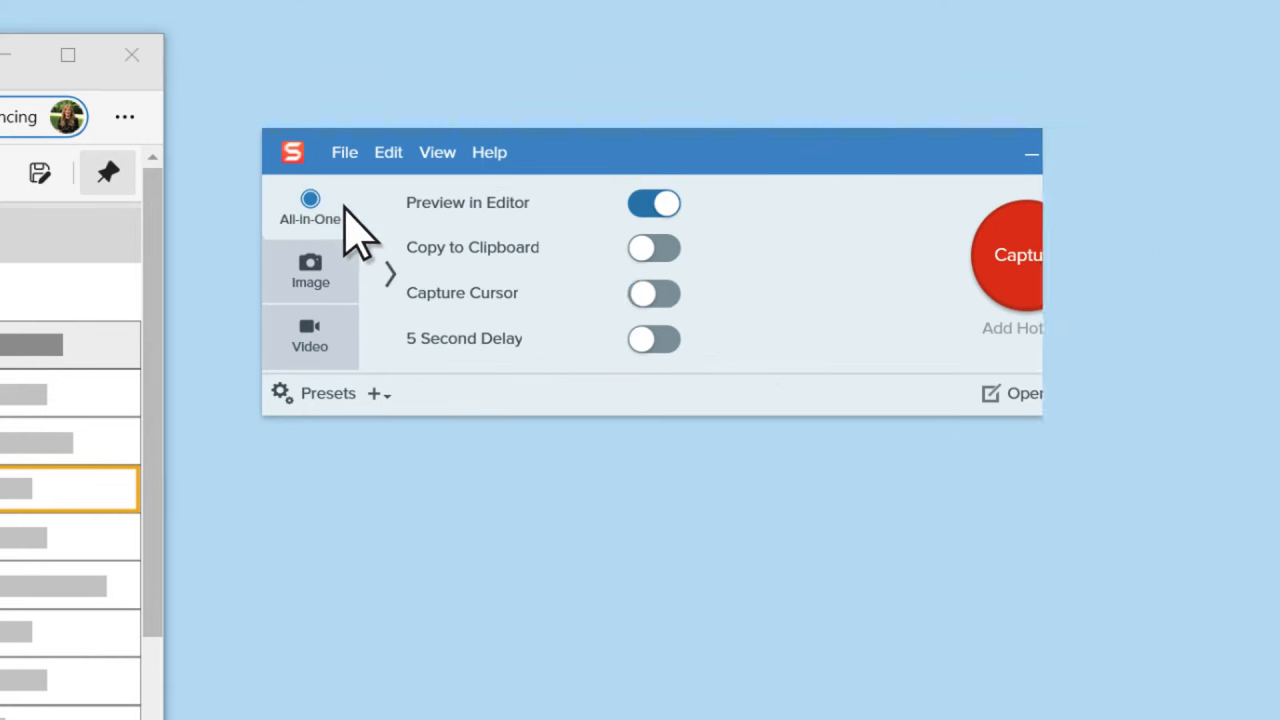
# Start a new All-in-One capture over the spreadsheet PDF
pyautogui.click(653, 293)
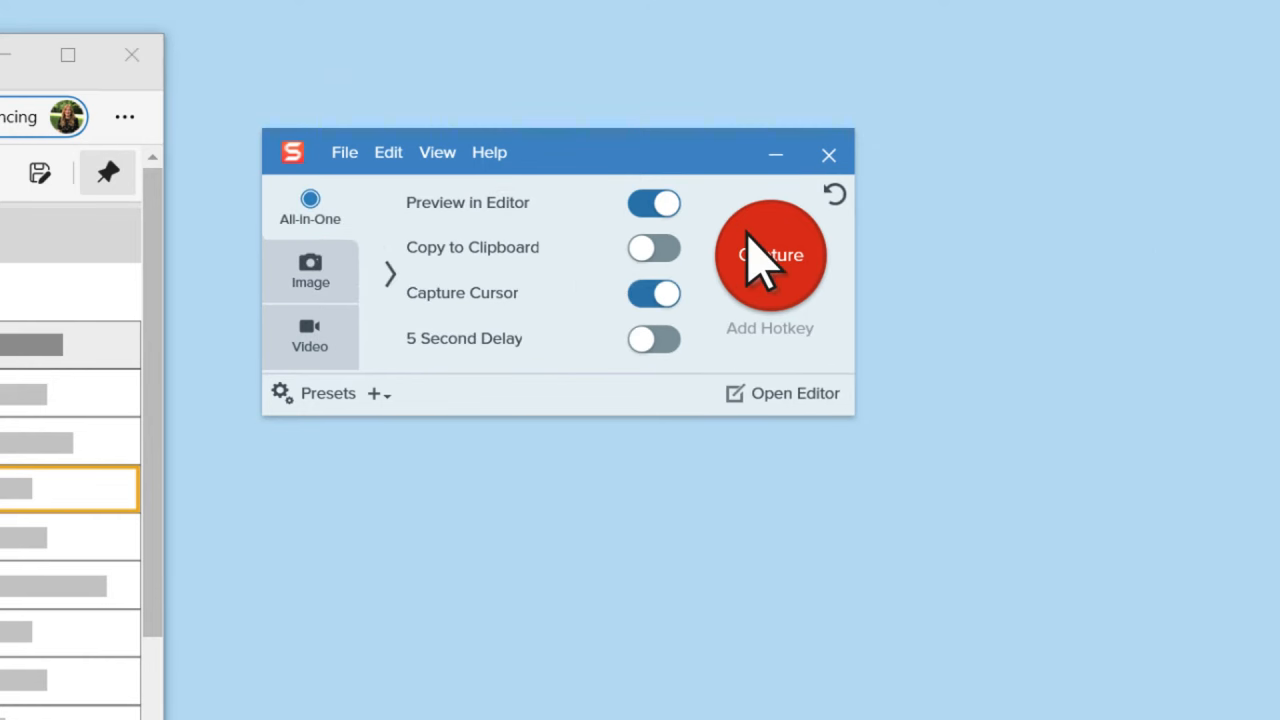
pyautogui.click(770, 255)
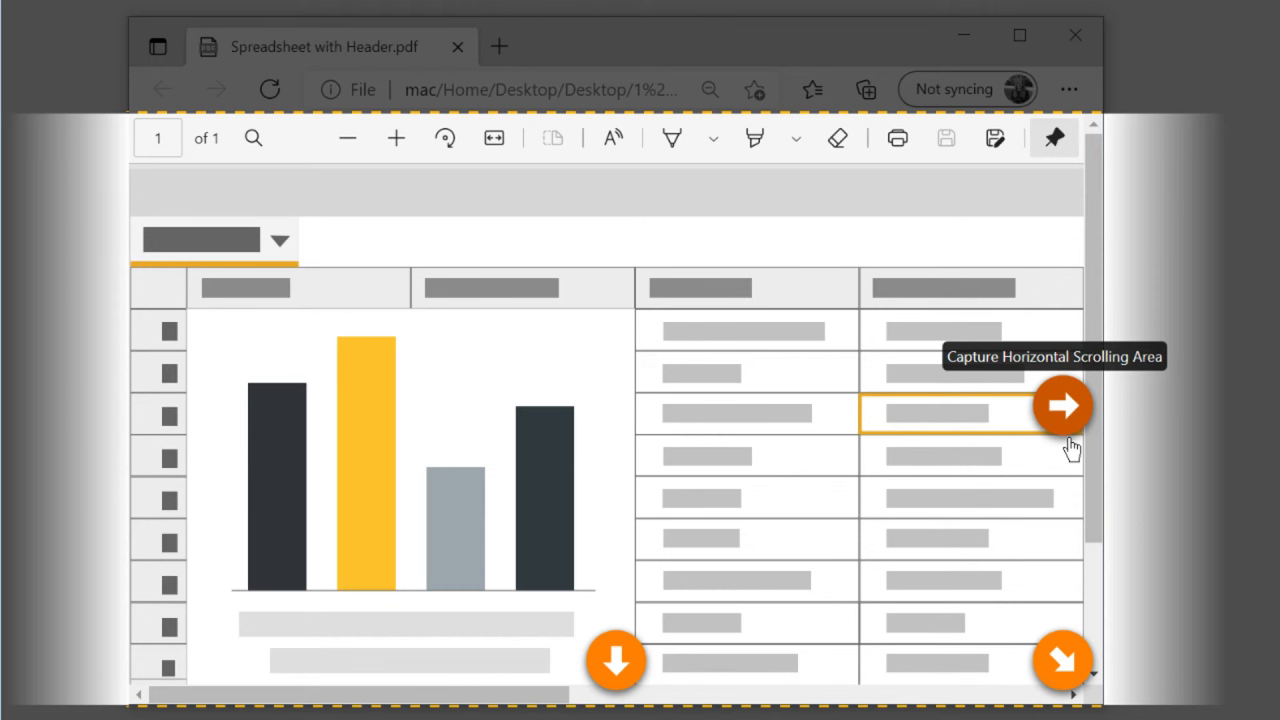
# Capture Spreadsheet with Header.pdf using the horizontal scrolling area arrow
pyautogui.click(1063, 406)
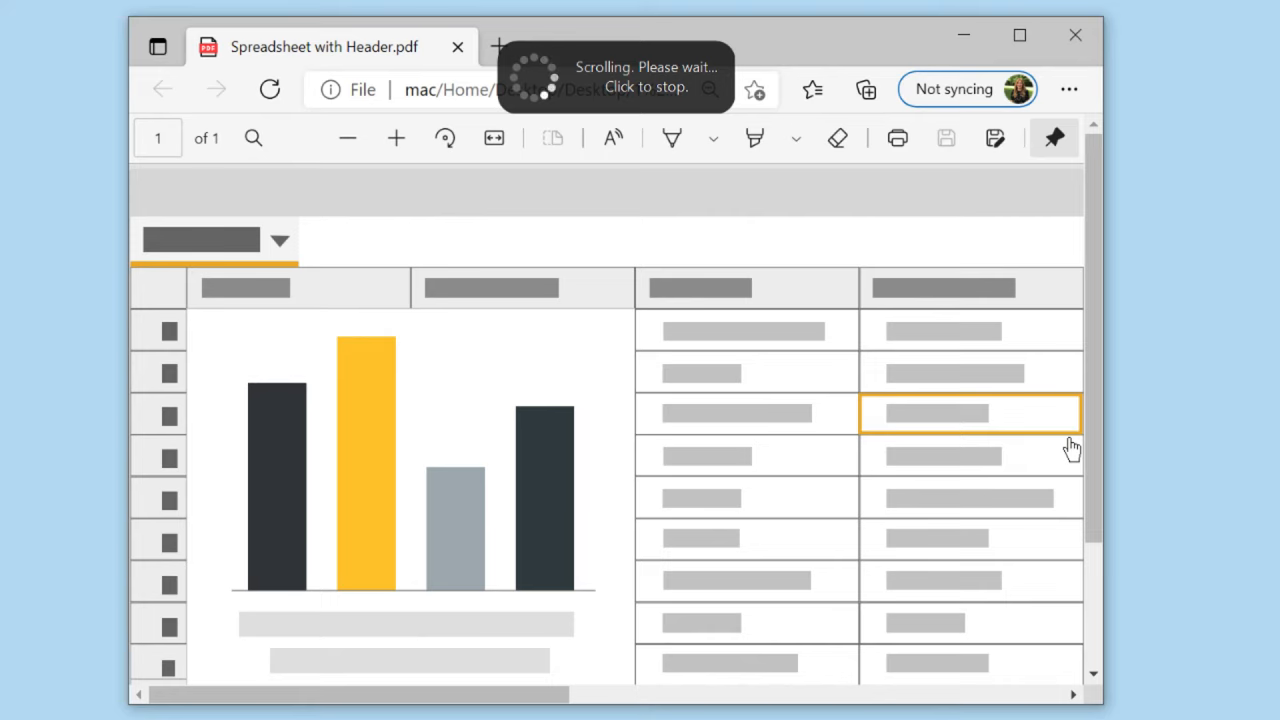